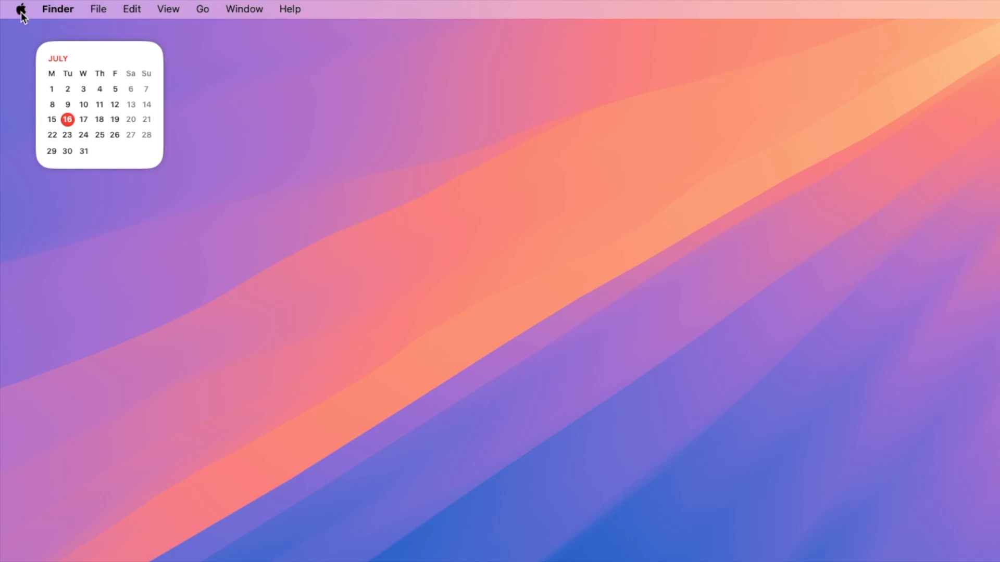
Open System Settings from the Apple menu and scroll to General > Transfer or Reset.
click(20, 9)
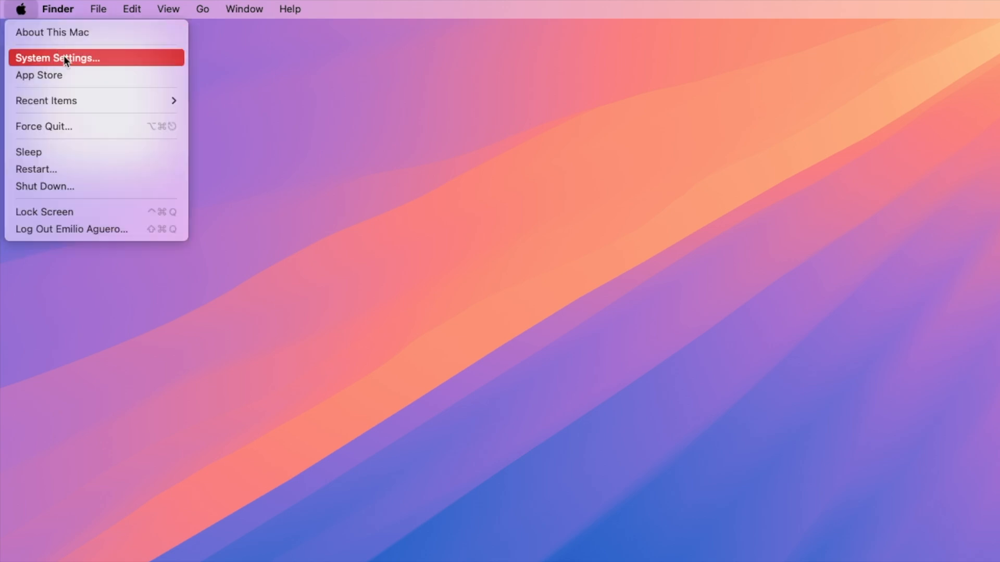
click(57, 58)
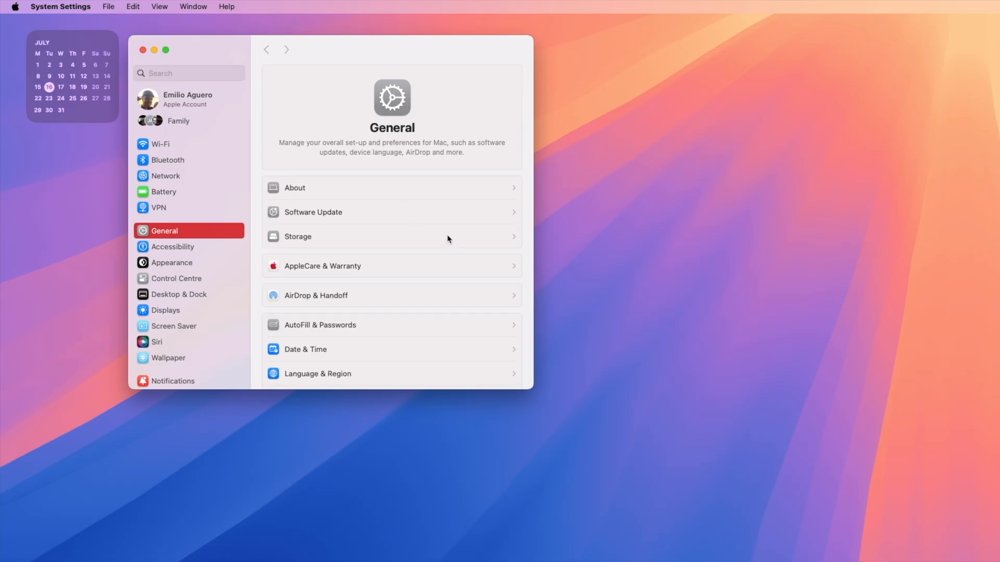
mouse_move(532, 388)
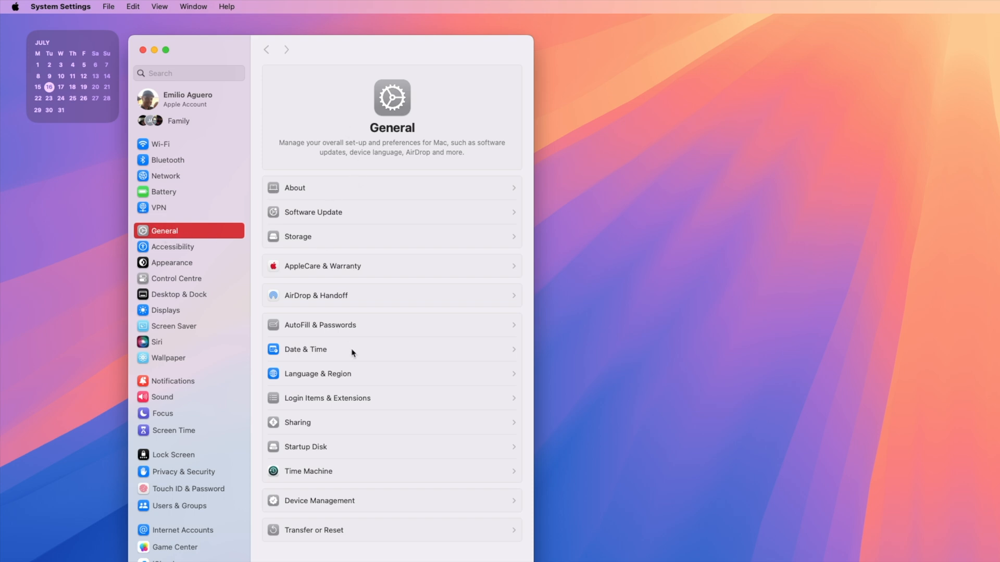
mouse_move(348, 302)
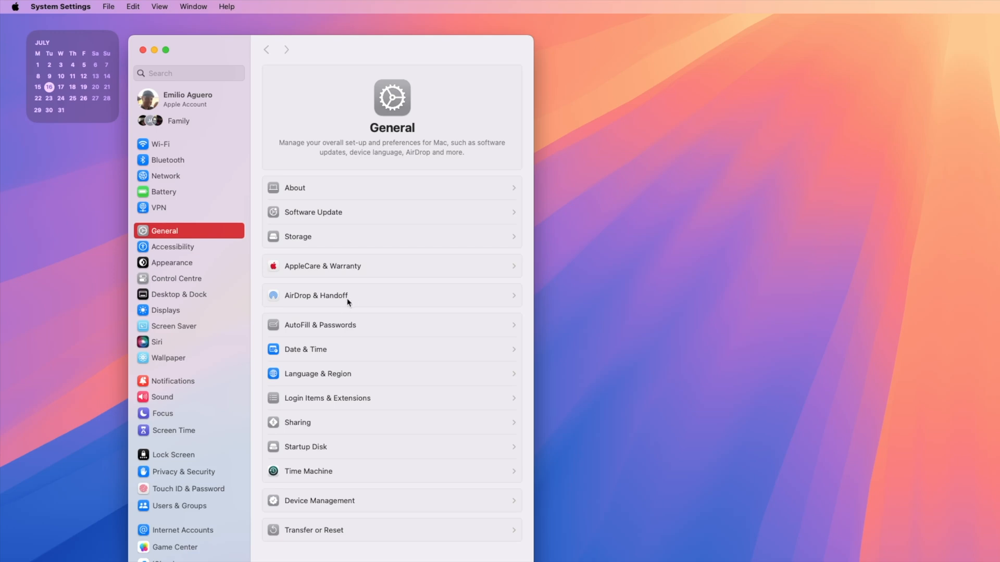
mouse_move(336, 483)
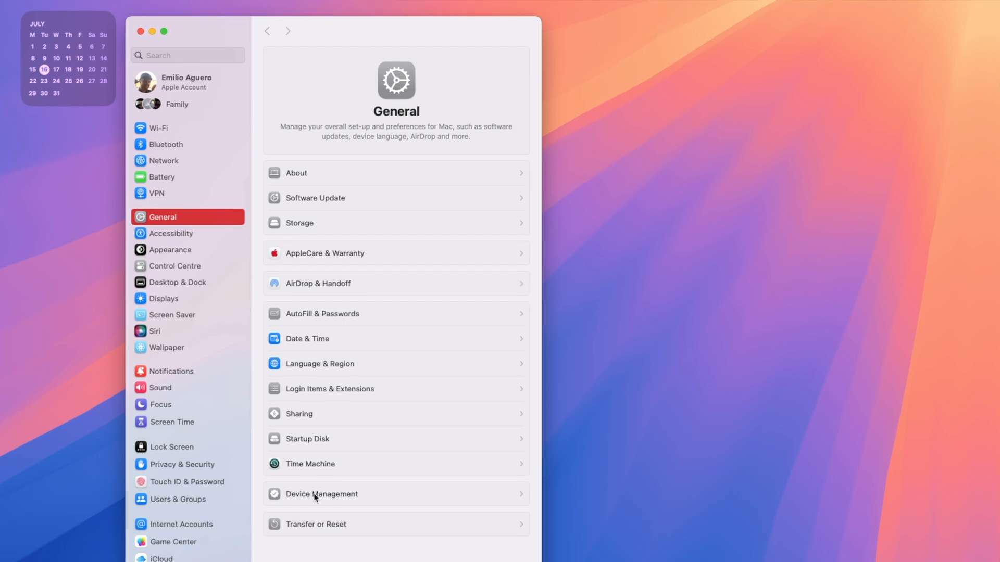
scroll(down, 3)
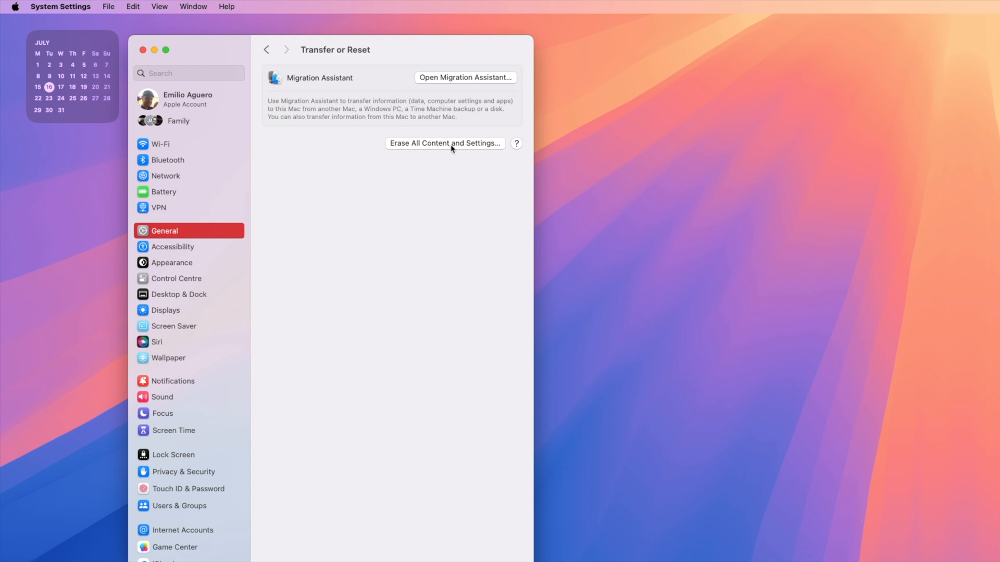
mouse_move(519, 167)
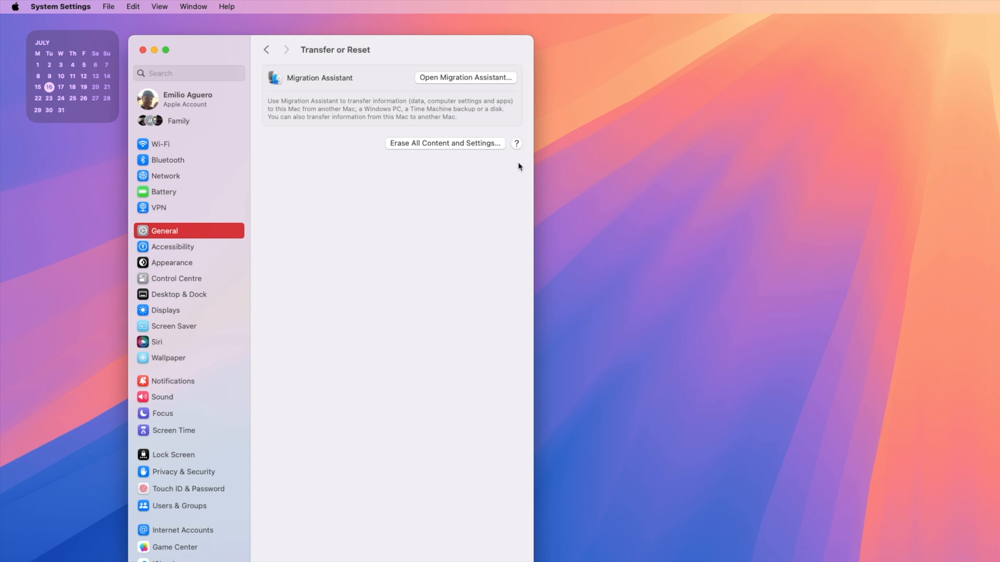
mouse_move(517, 145)
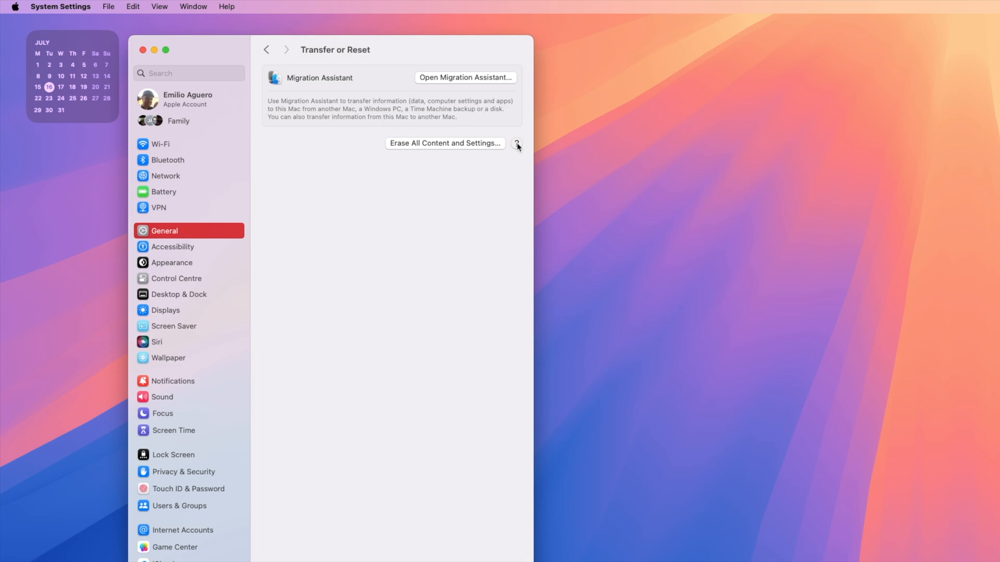
Read the Transfer or Reset help and 'What does Erase Assistant do?', then start erasing.
click(518, 145)
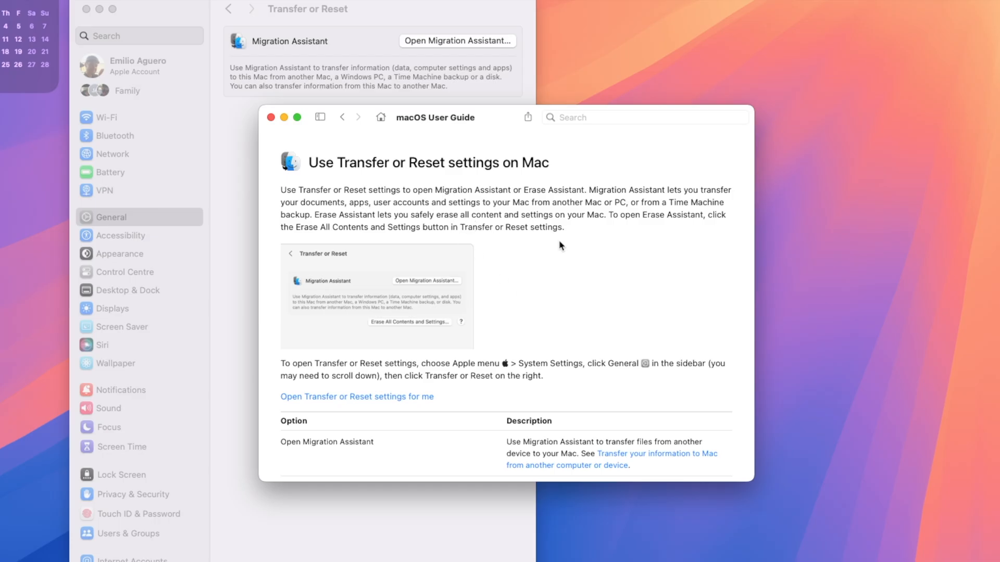
scroll(down, 3)
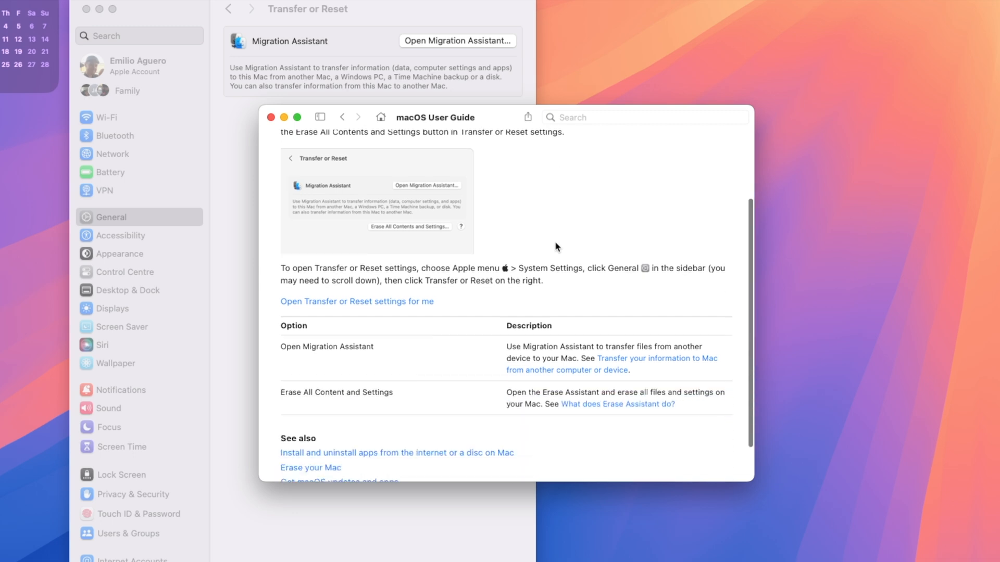
scroll(down, 3)
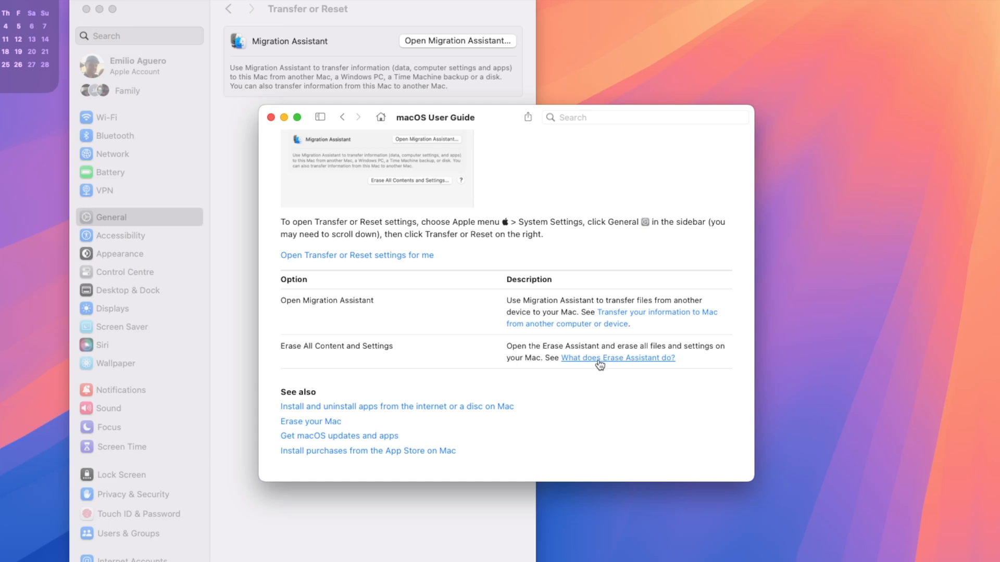
mouse_move(601, 364)
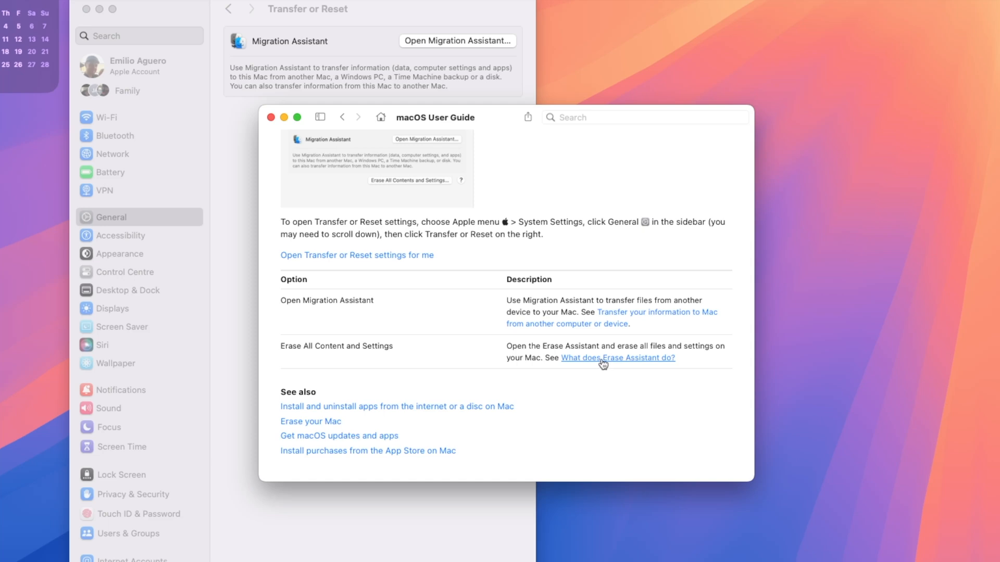
click(617, 358)
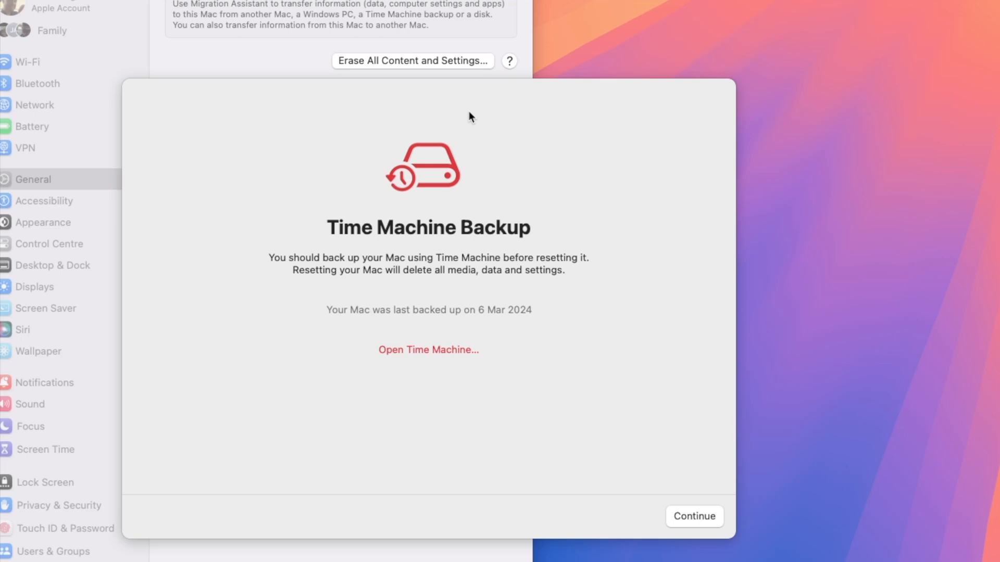
Continue past Erase Assistant's Time Machine Backup warning to reach macOS Recovery.
click(693, 516)
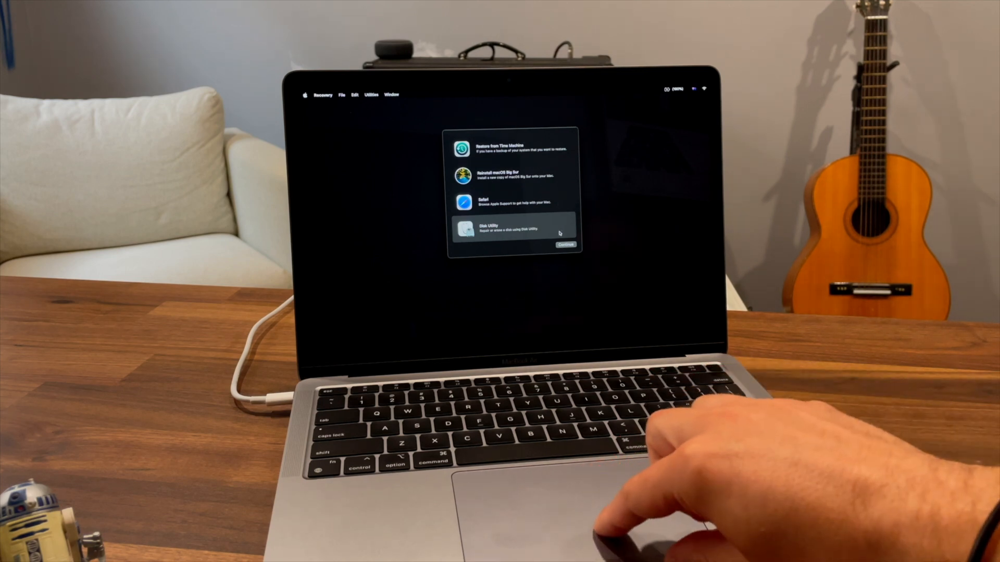
Erase the Macintosh HD volume group in Disk Utility, then choose Reinstall macOS Big Sur.
click(564, 245)
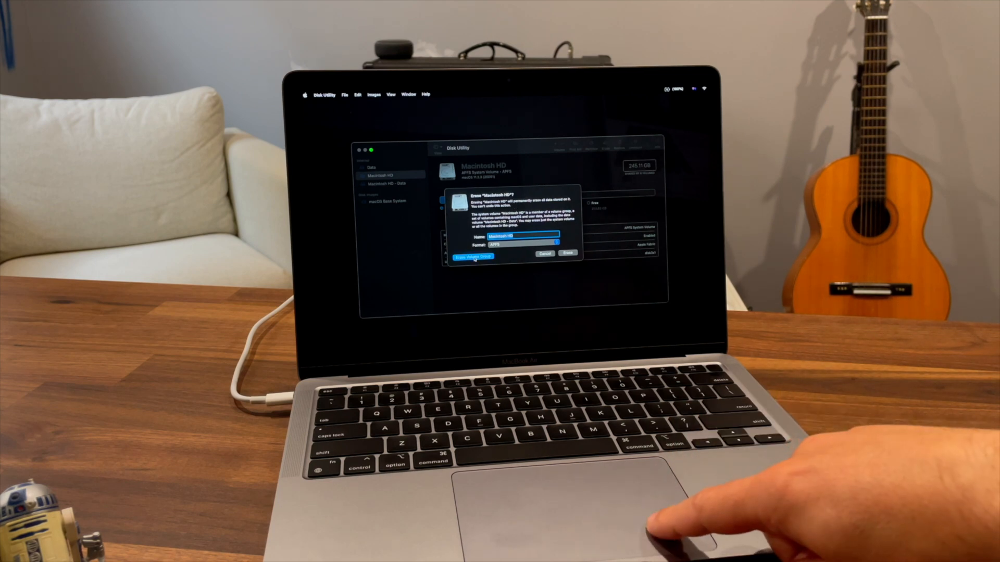
click(566, 253)
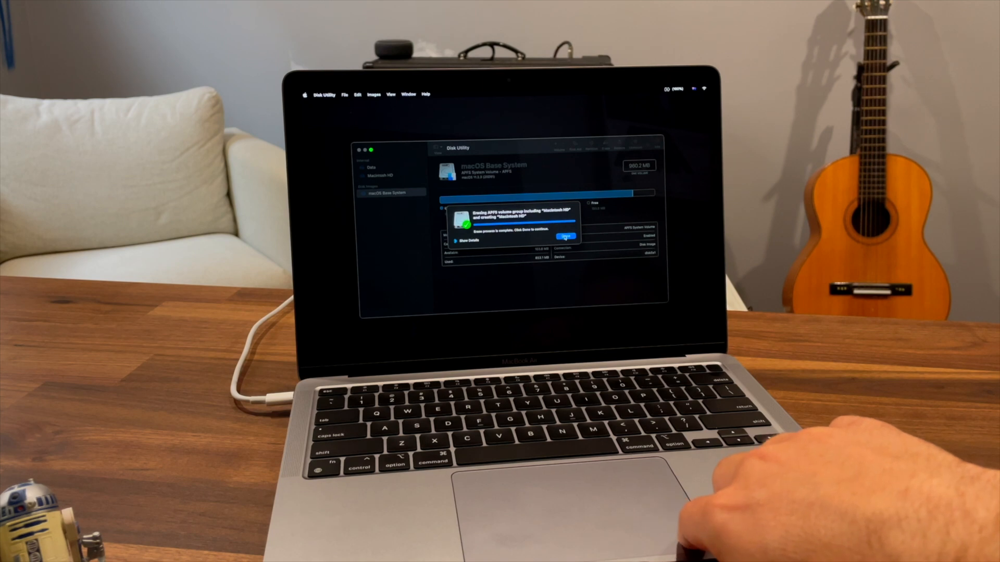
click(564, 236)
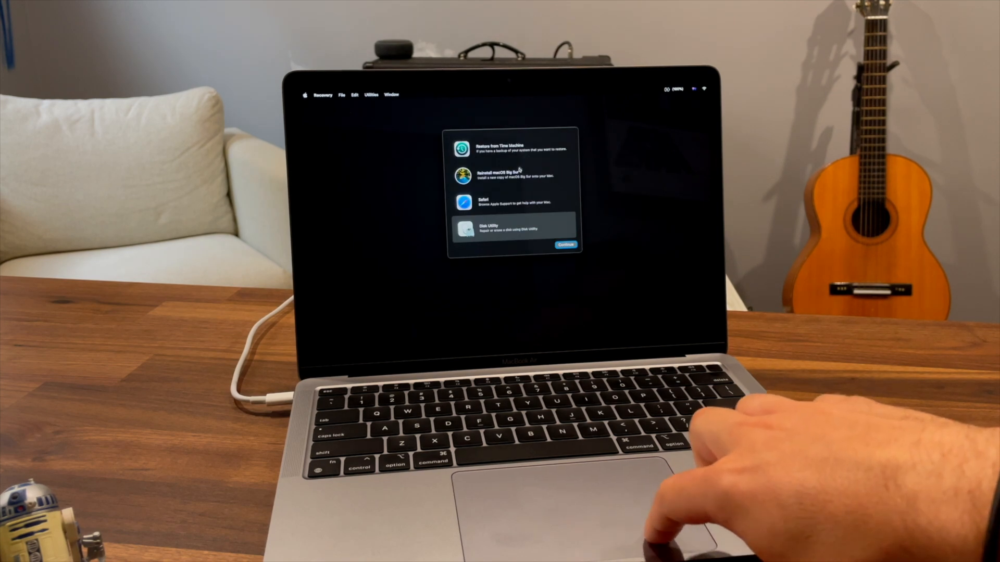
click(516, 176)
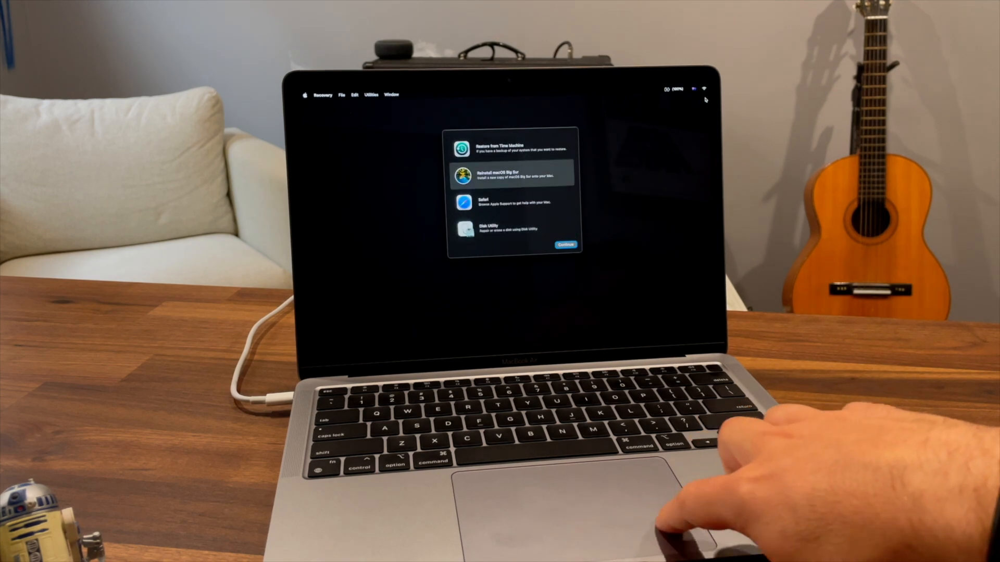